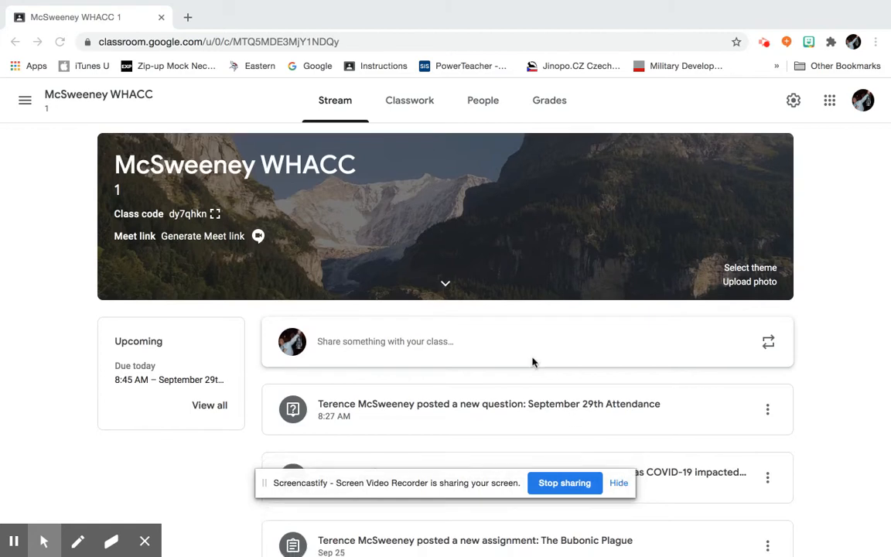
Step: Scroll through the class page to look over its posts
scroll(down, 3)
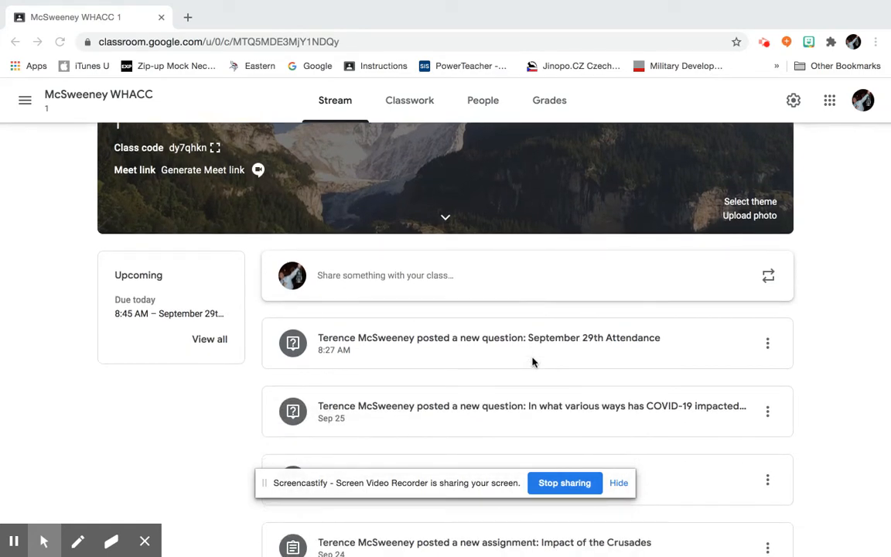
mouse_move(377, 107)
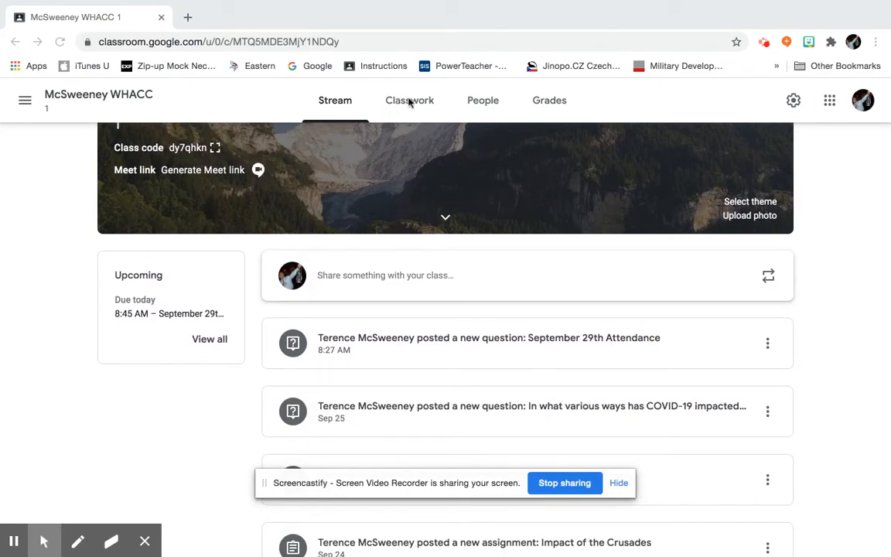
scroll(down, 3)
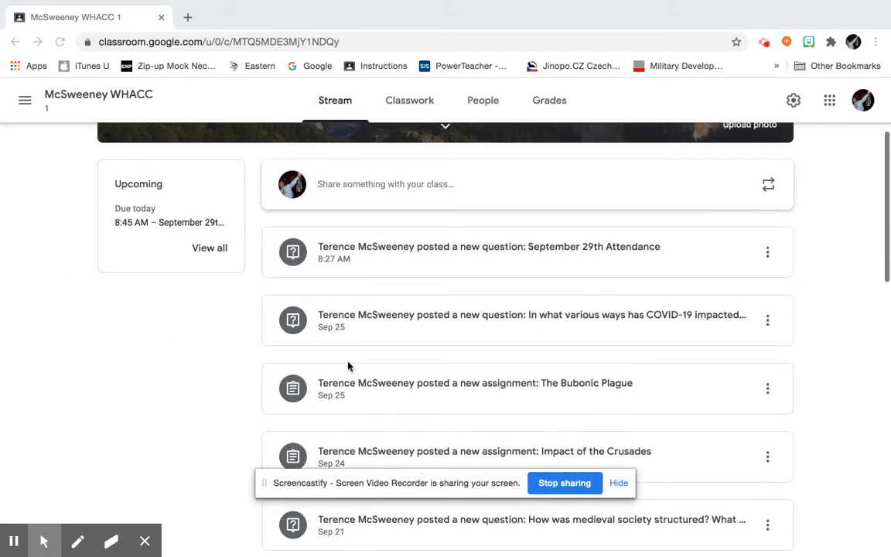
scroll(up, 3)
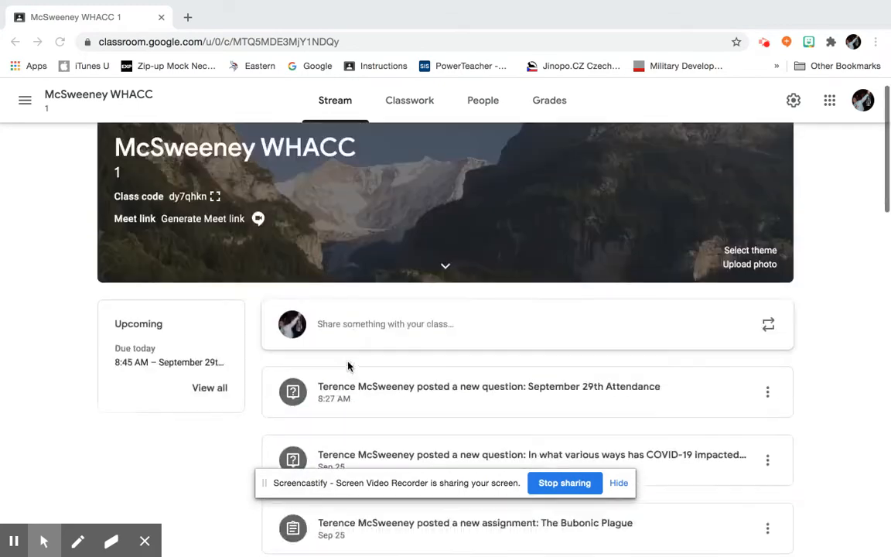
scroll(down, 3)
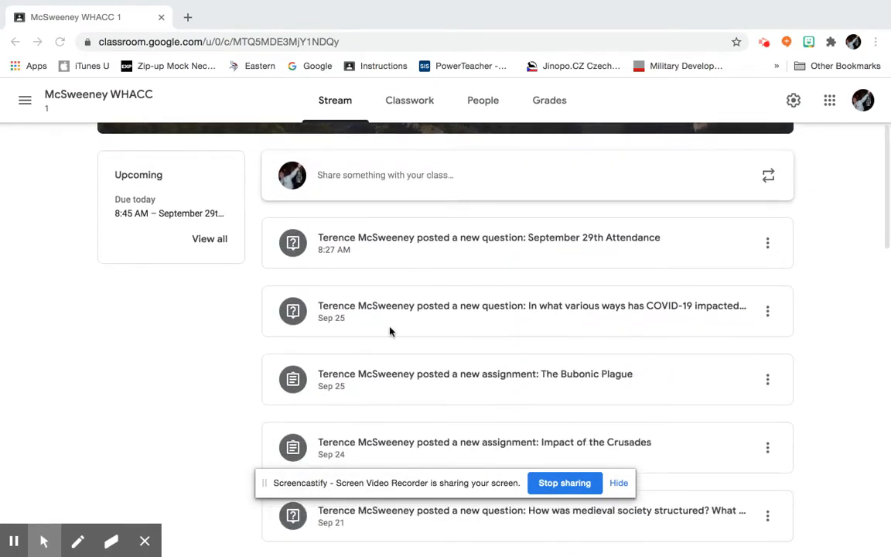
scroll(down, 3)
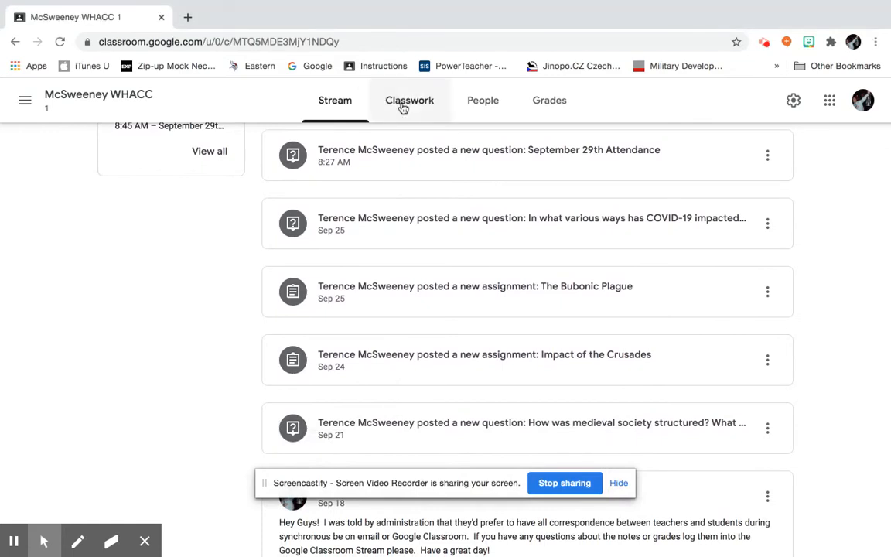
Step: Browse the Classwork topics, including Medieval Period and Renaissance, glance at Grades, then return
click(409, 99)
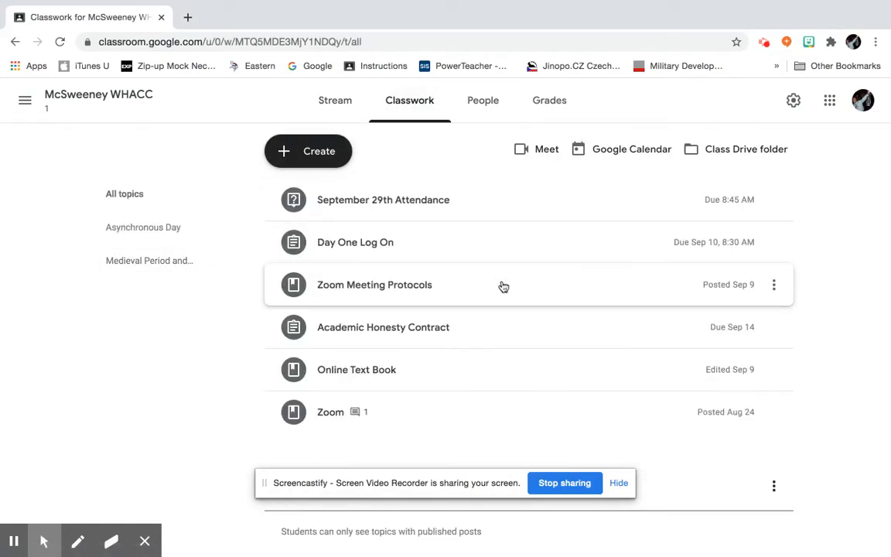
scroll(down, 3)
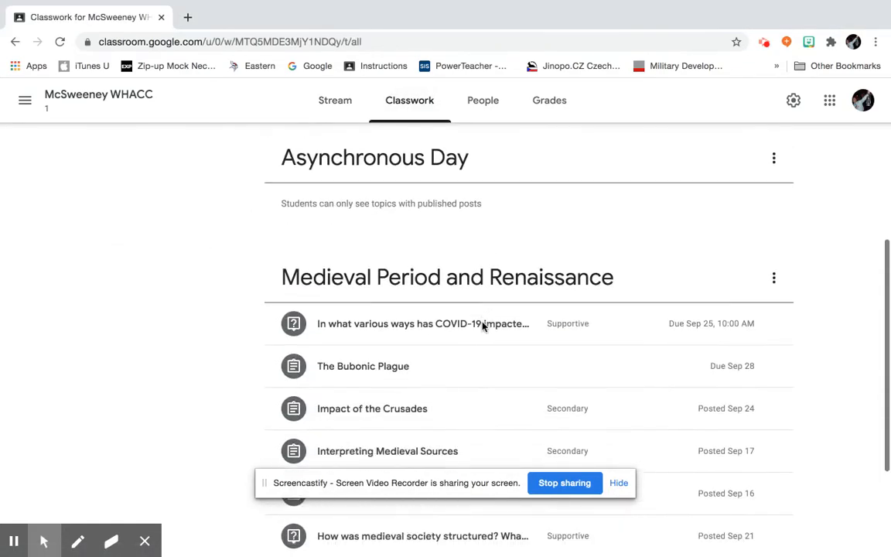
scroll(down, 3)
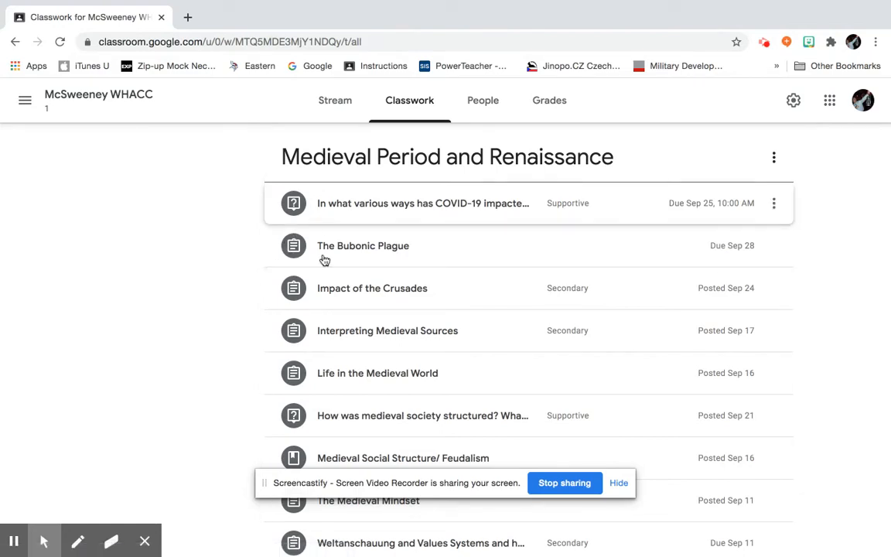
scroll(down, 3)
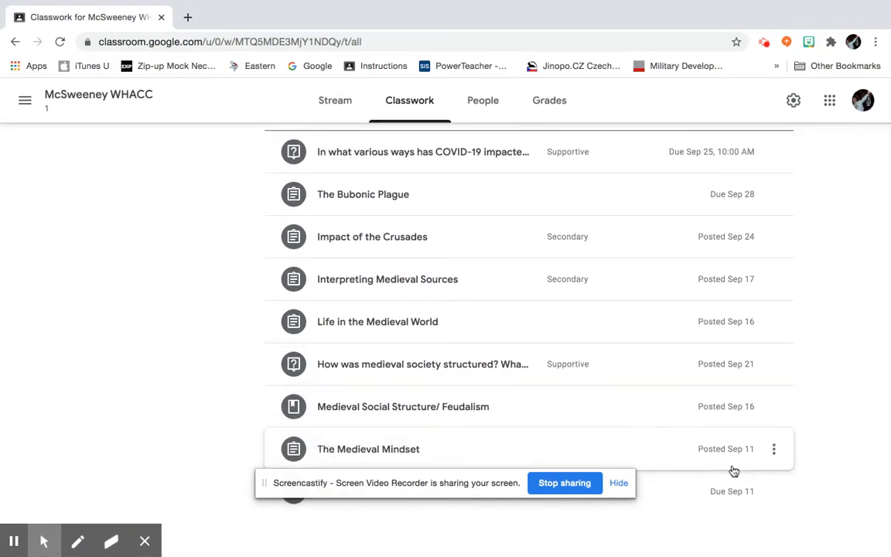
scroll(up, 3)
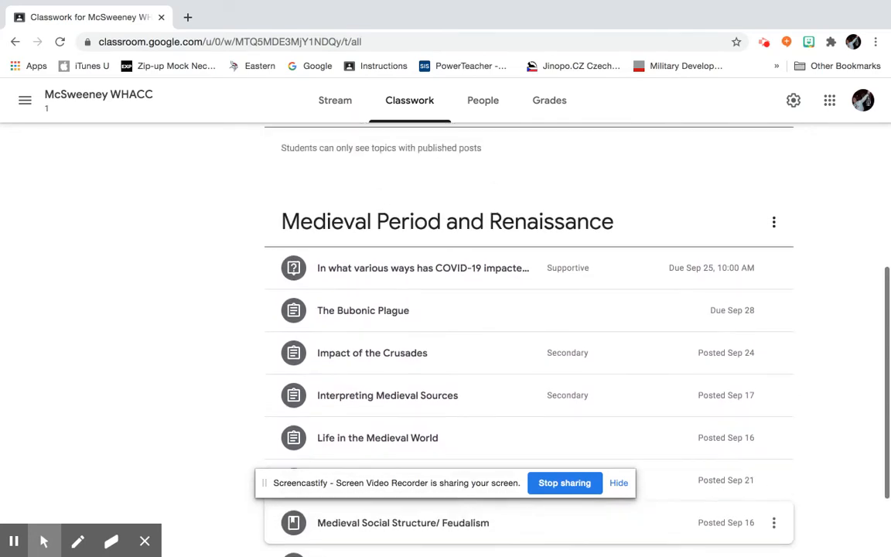
scroll(down, 3)
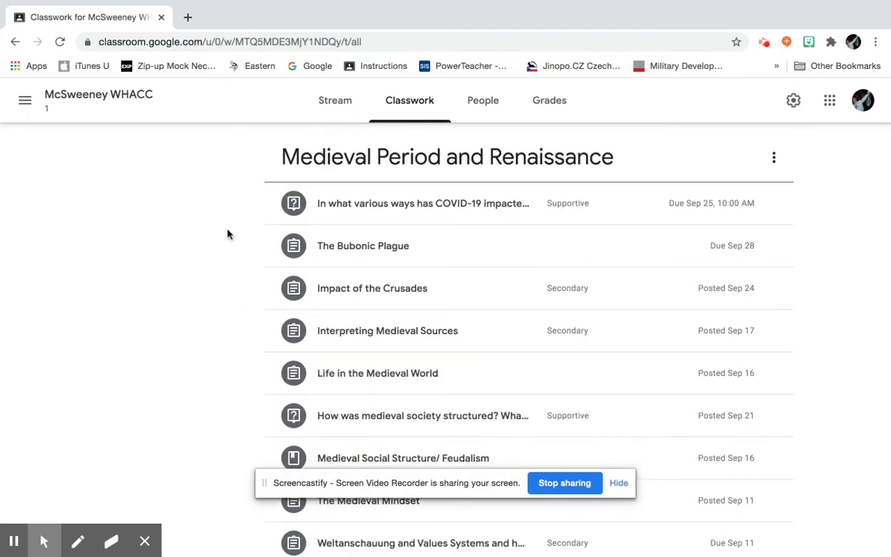
scroll(down, 3)
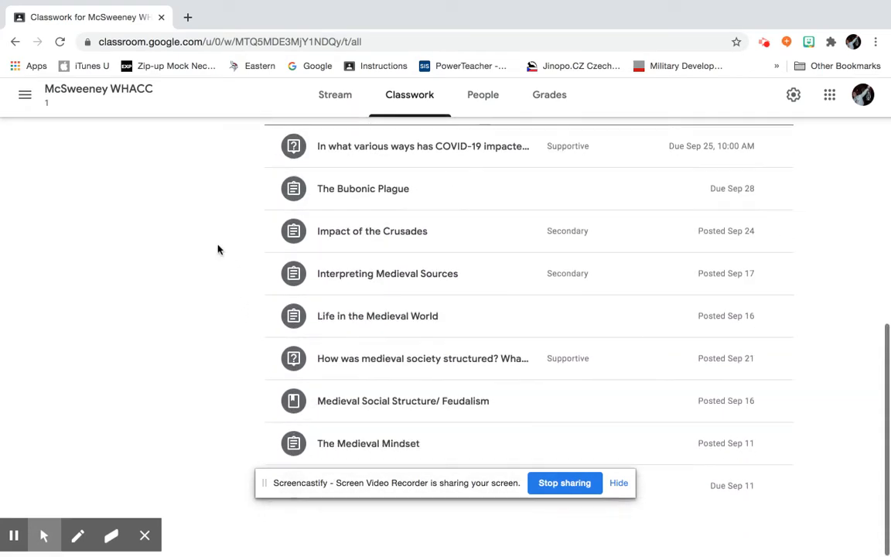
scroll(up, 3)
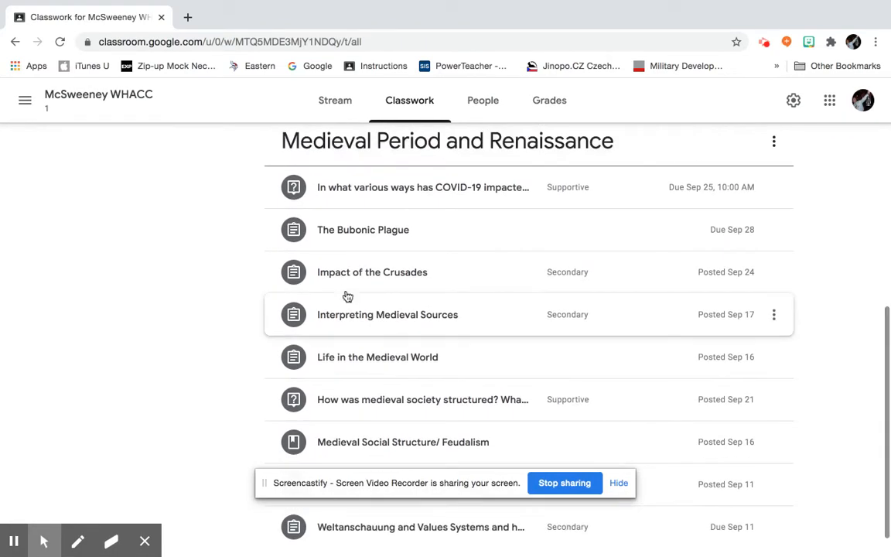
scroll(down, 3)
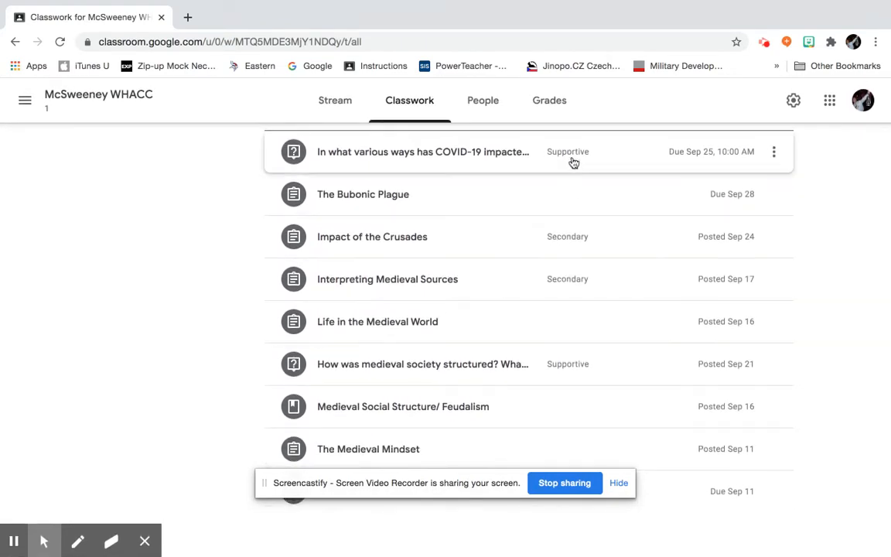
mouse_move(570, 376)
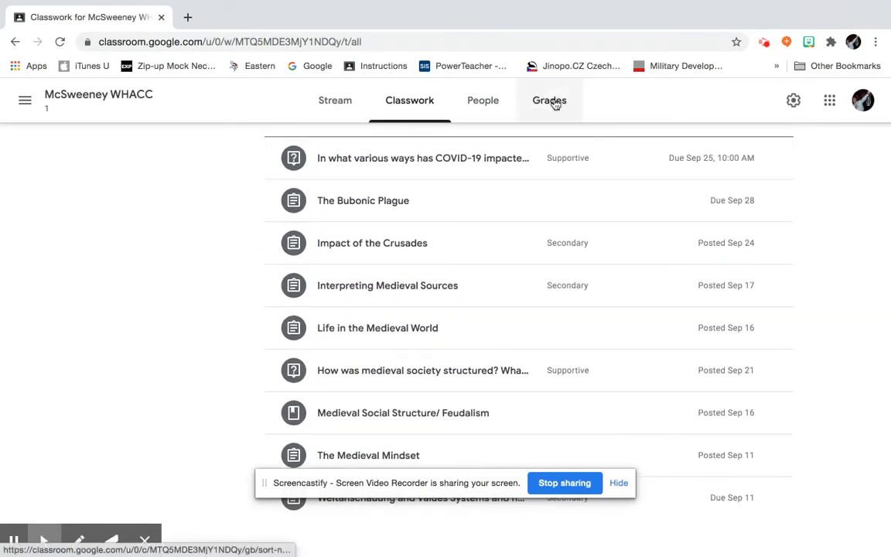
click(549, 101)
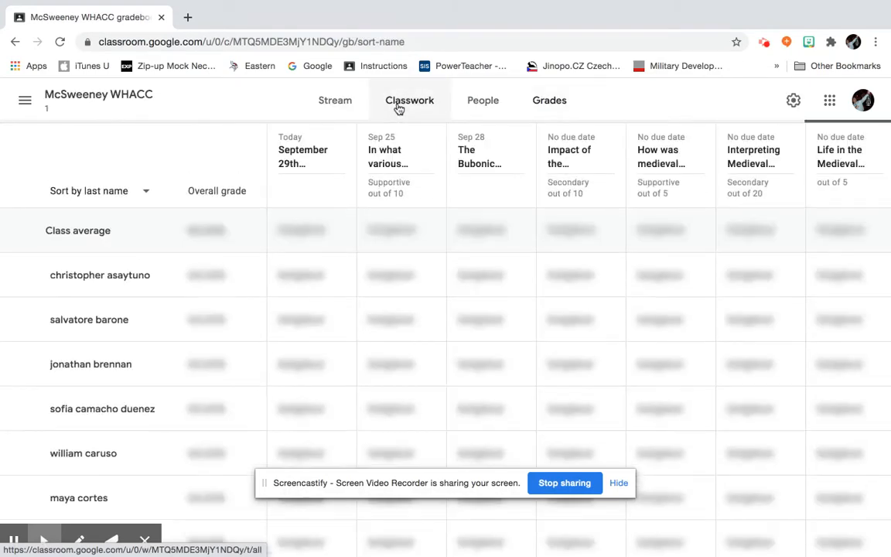
click(409, 100)
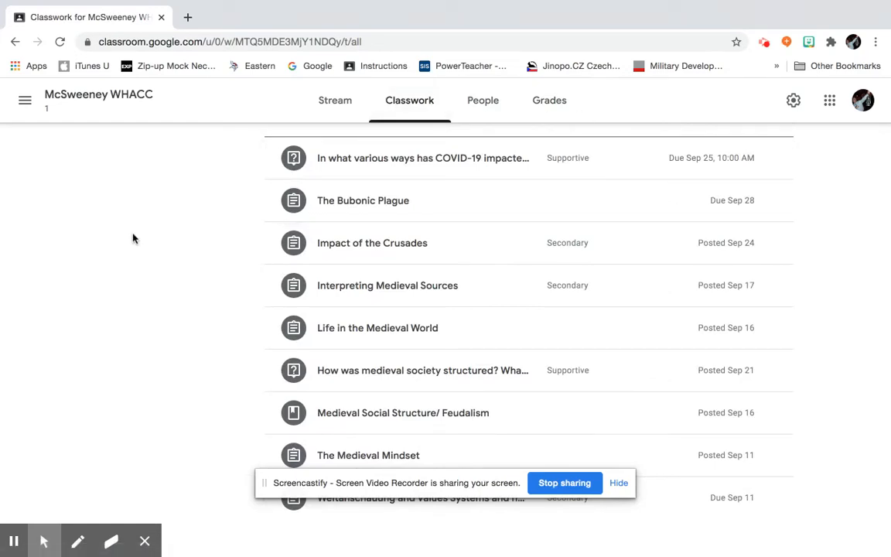
mouse_move(87, 217)
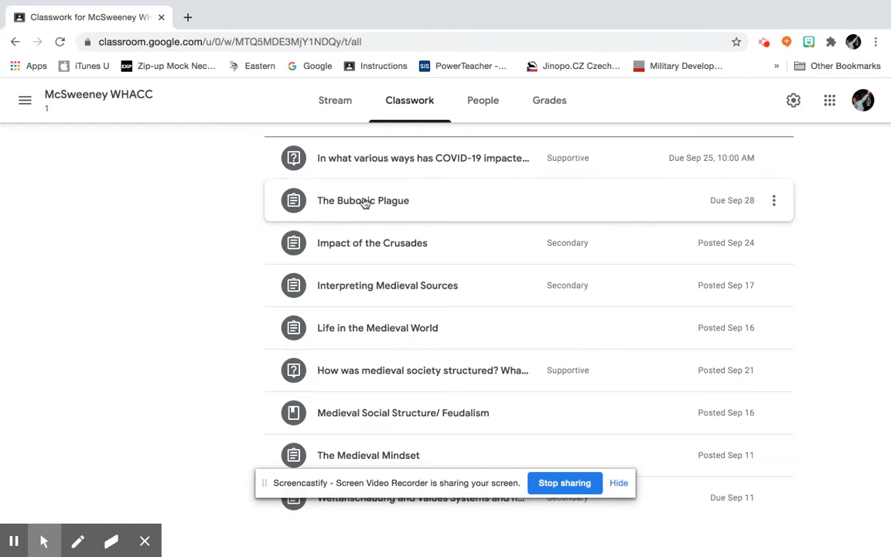
mouse_move(342, 293)
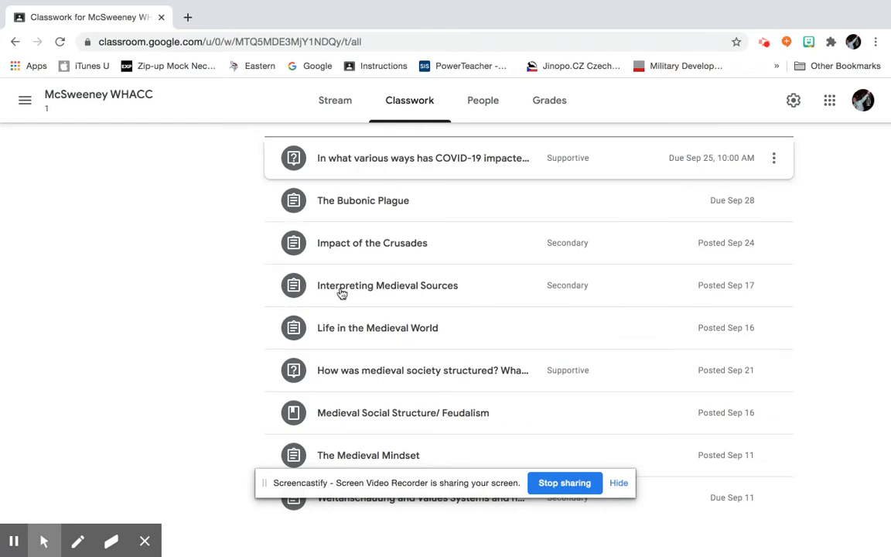
Step: Expand an assignment on the Classwork page to see its details, then scroll down
click(376, 327)
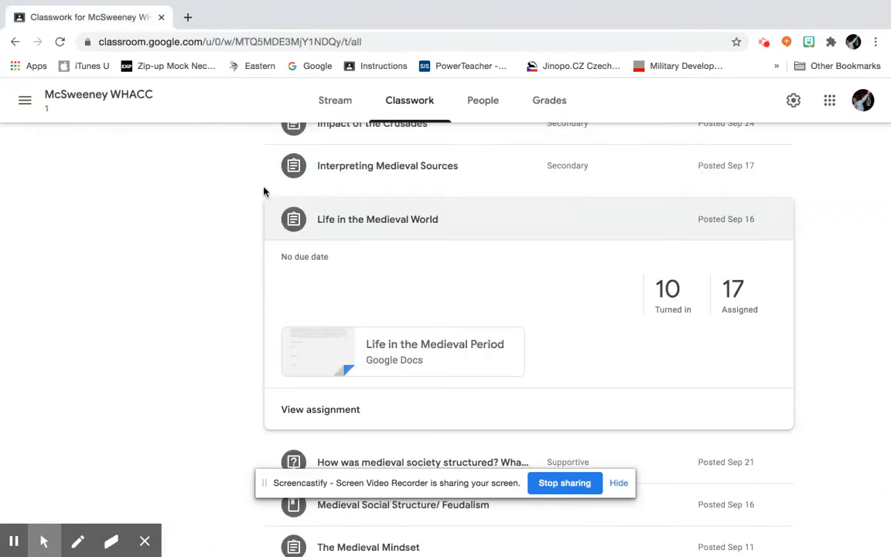
scroll(down, 3)
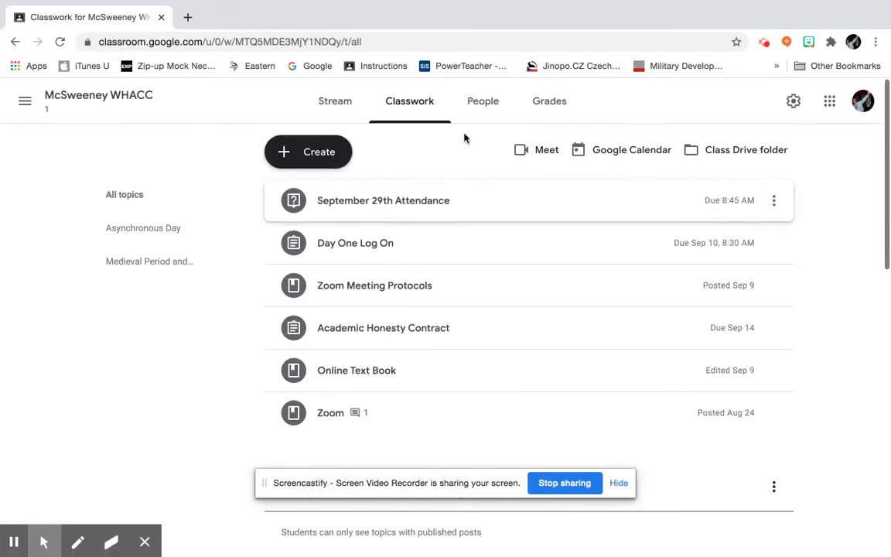
Step: Open People and scroll through the three teachers and 27 students
click(482, 100)
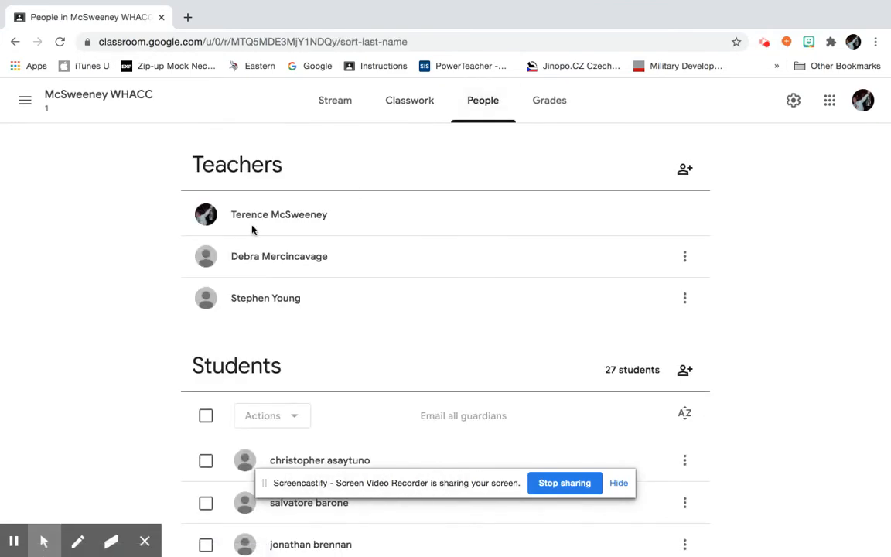
scroll(down, 3)
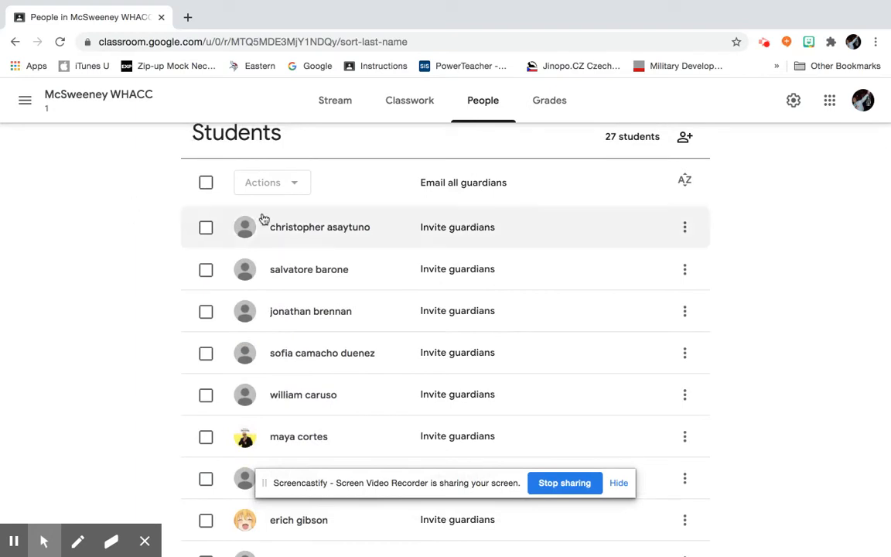
mouse_move(255, 175)
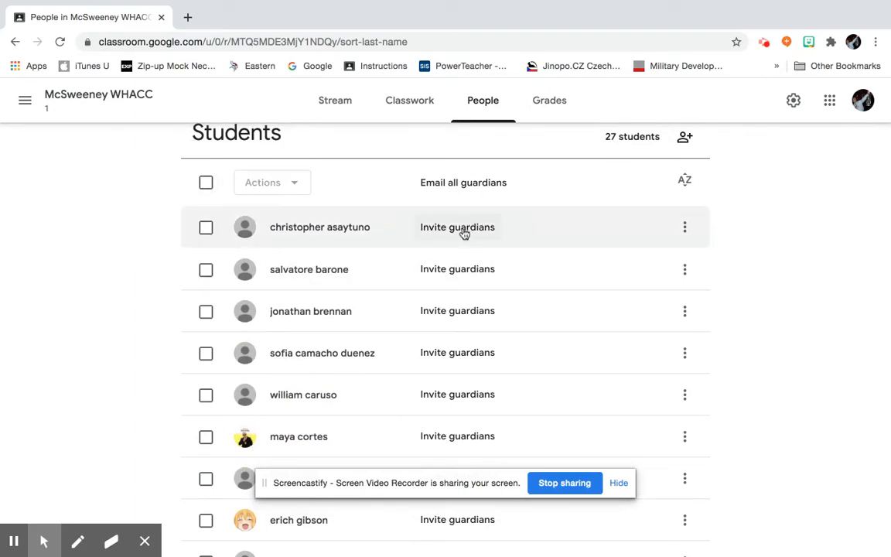
scroll(down, 3)
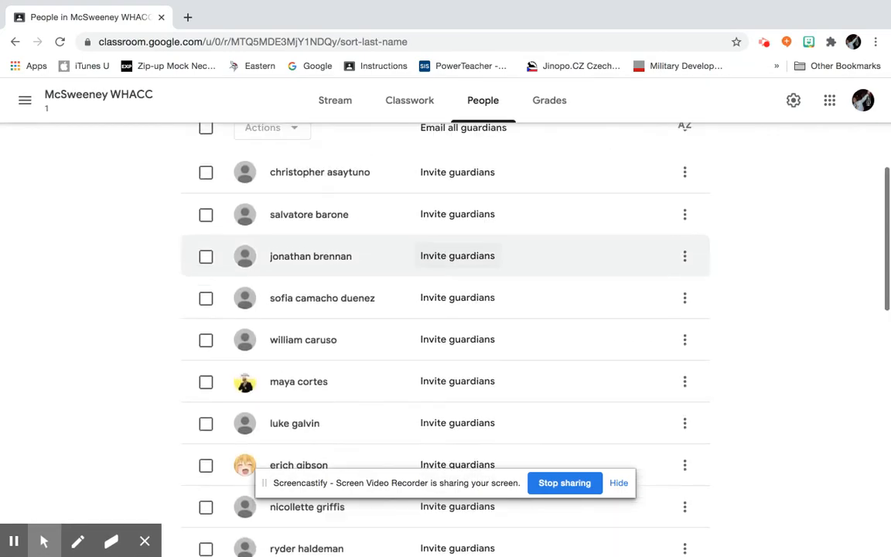
scroll(down, 3)
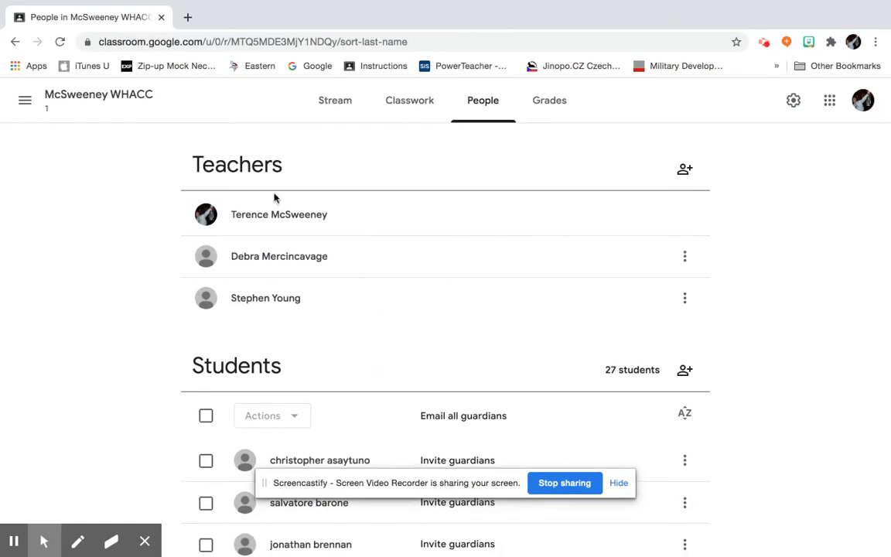
scroll(down, 3)
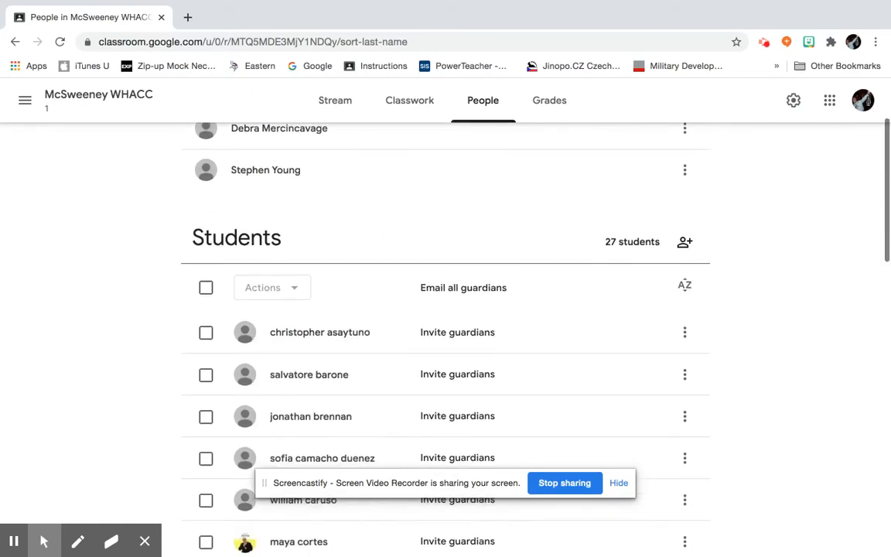
scroll(down, 3)
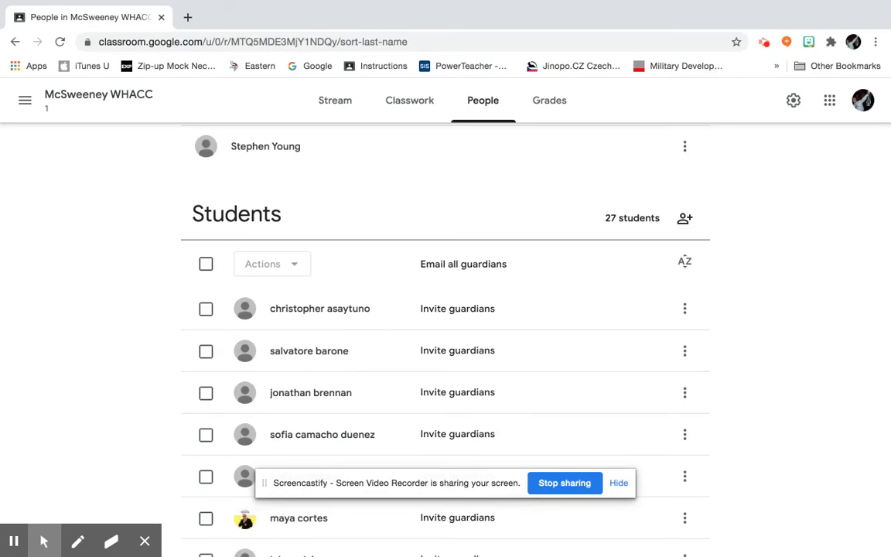
mouse_move(125, 364)
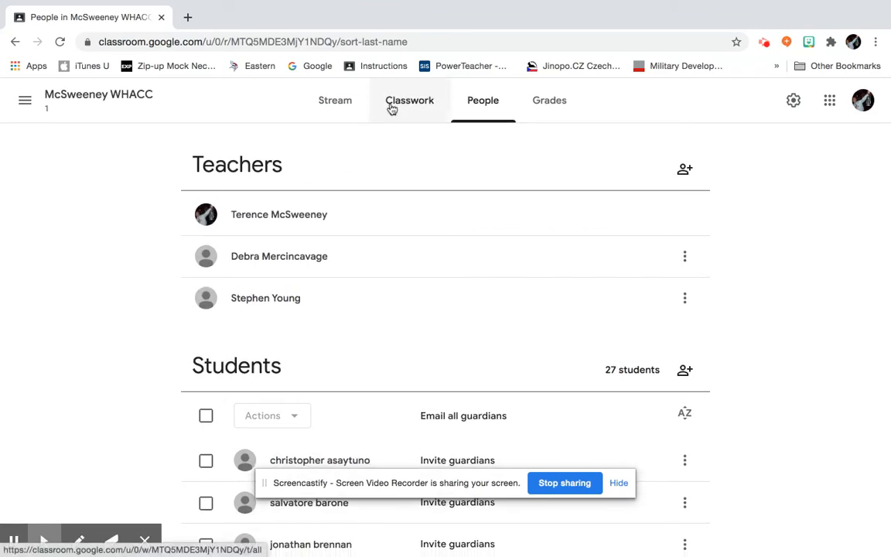
Step: Reopen Classwork and scroll through the Medieval Period and Renaissance topics
click(409, 100)
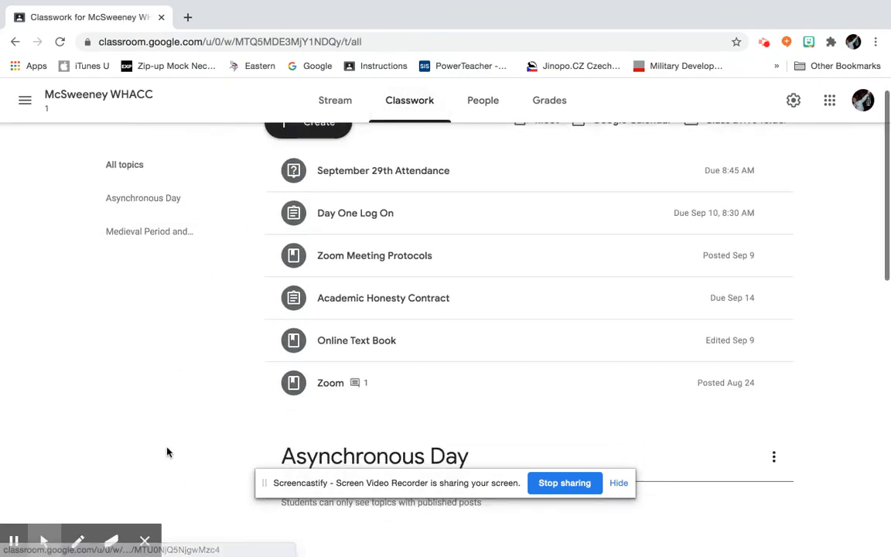
scroll(down, 3)
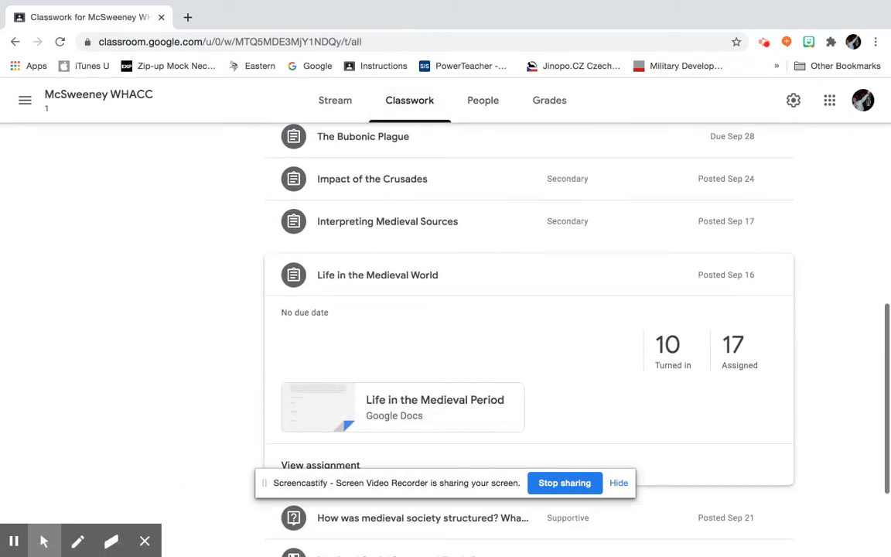
scroll(up, 3)
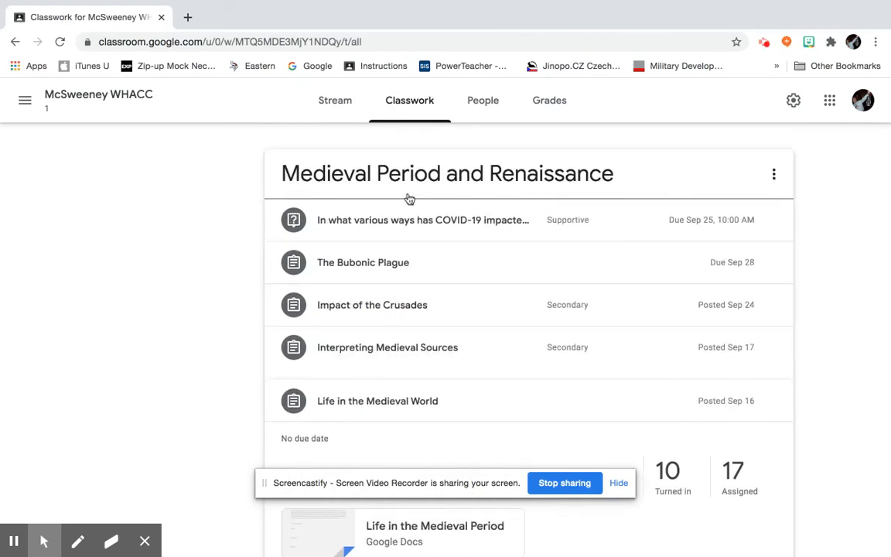
scroll(down, 3)
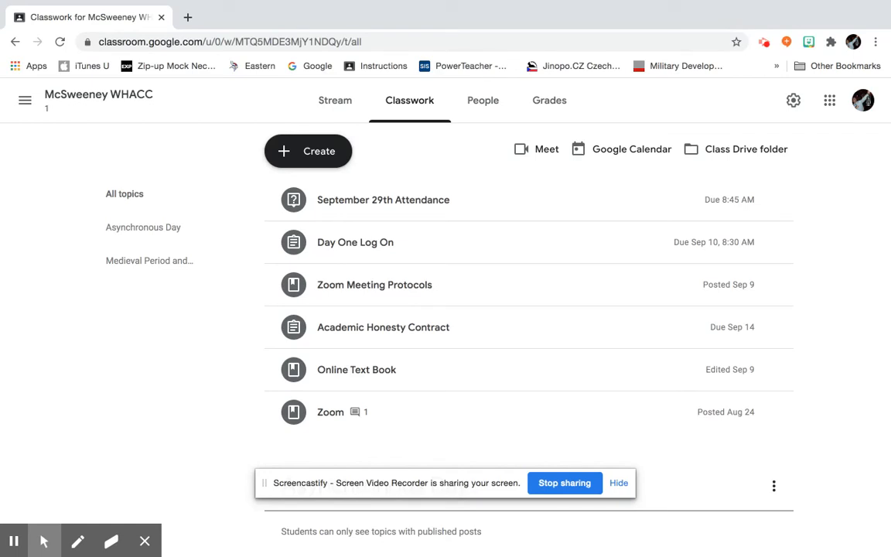
mouse_move(299, 221)
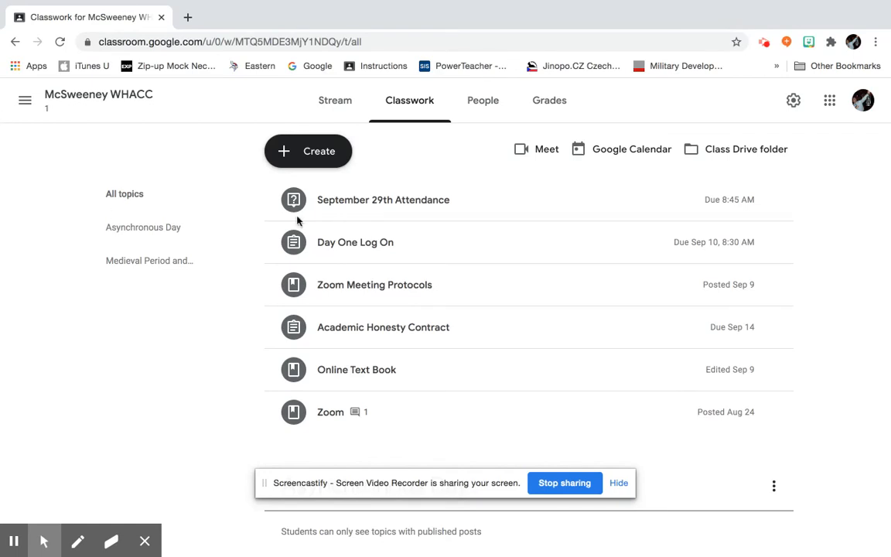
mouse_move(72, 216)
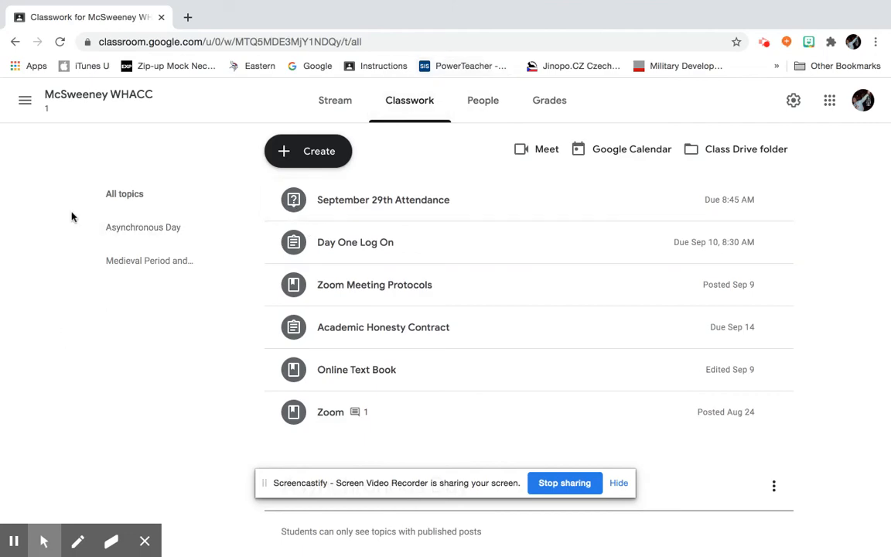
scroll(down, 3)
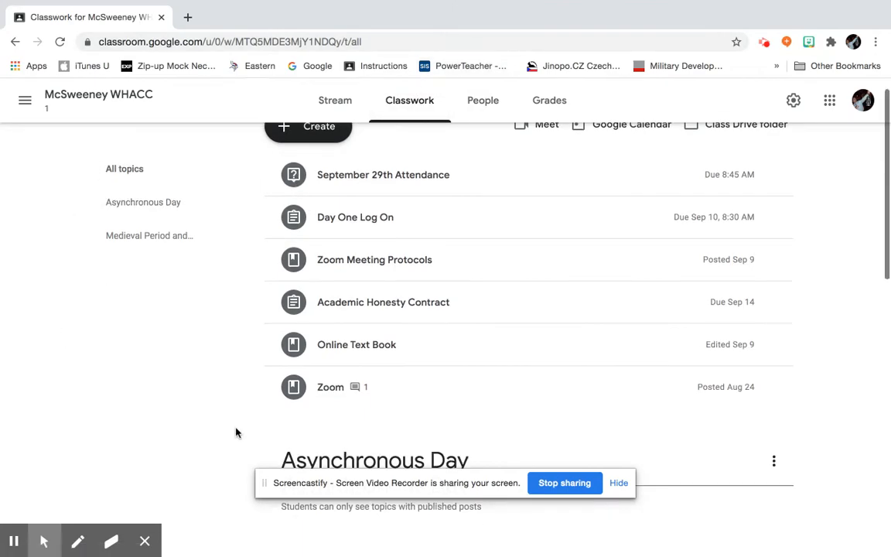
scroll(down, 3)
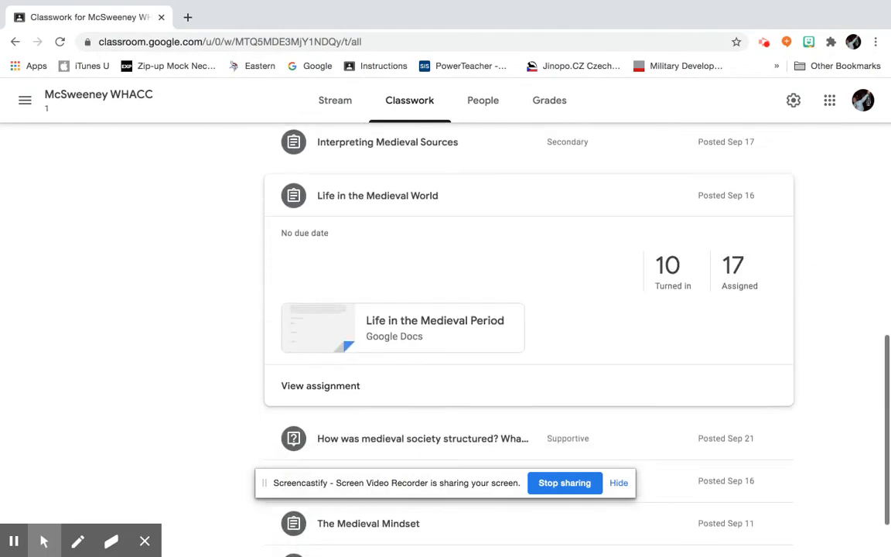
scroll(up, 3)
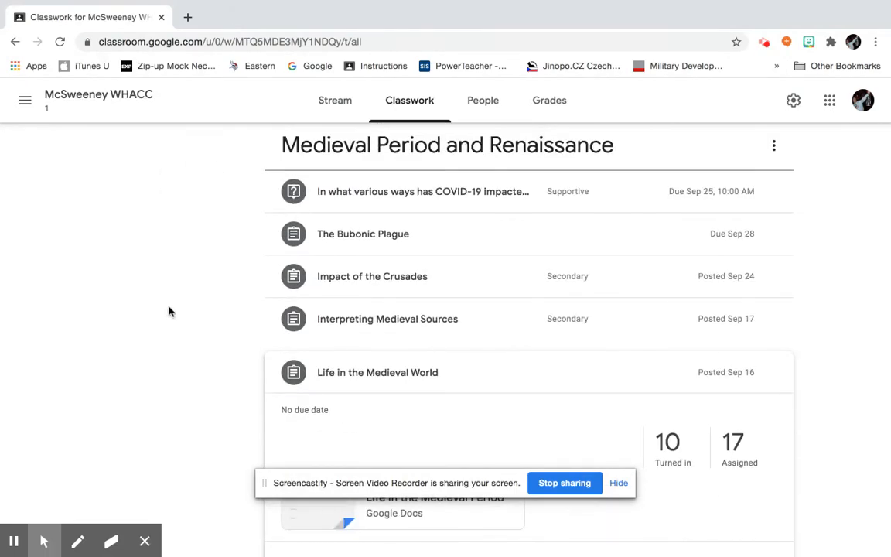
mouse_move(186, 201)
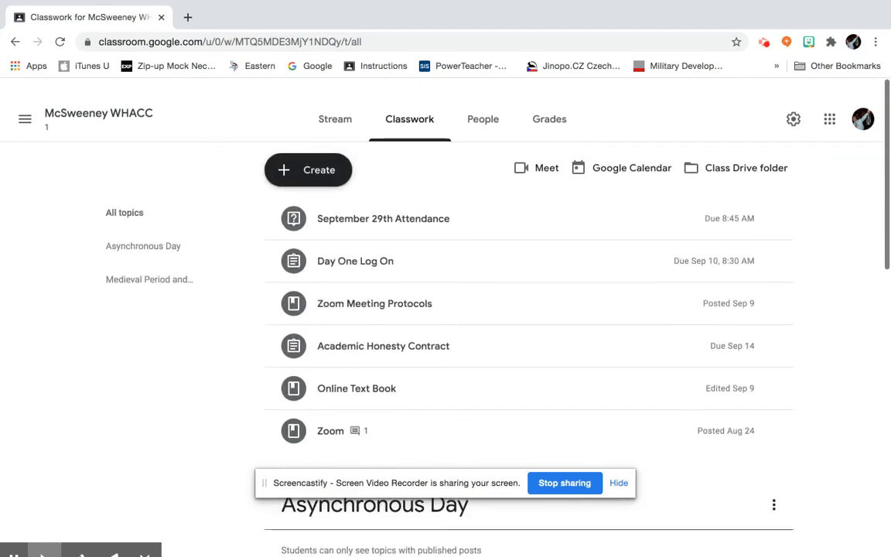
scroll(down, 3)
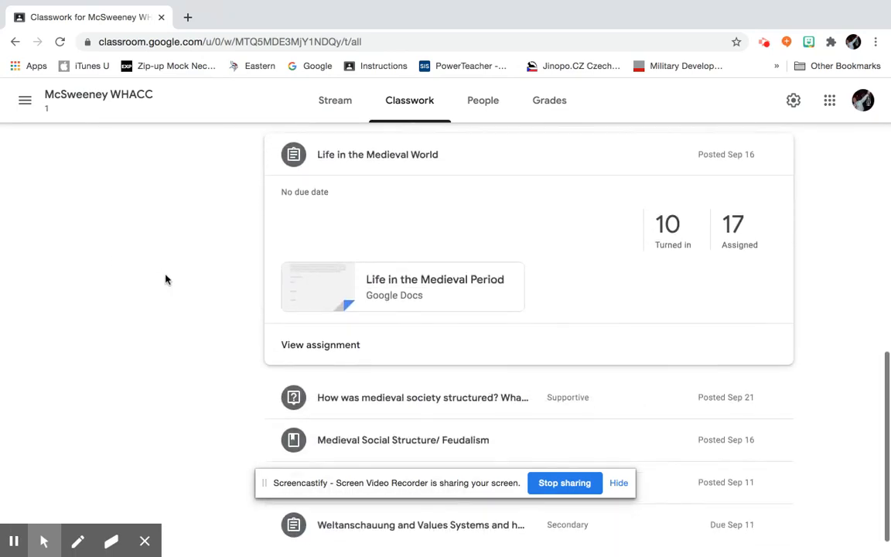
scroll(down, 3)
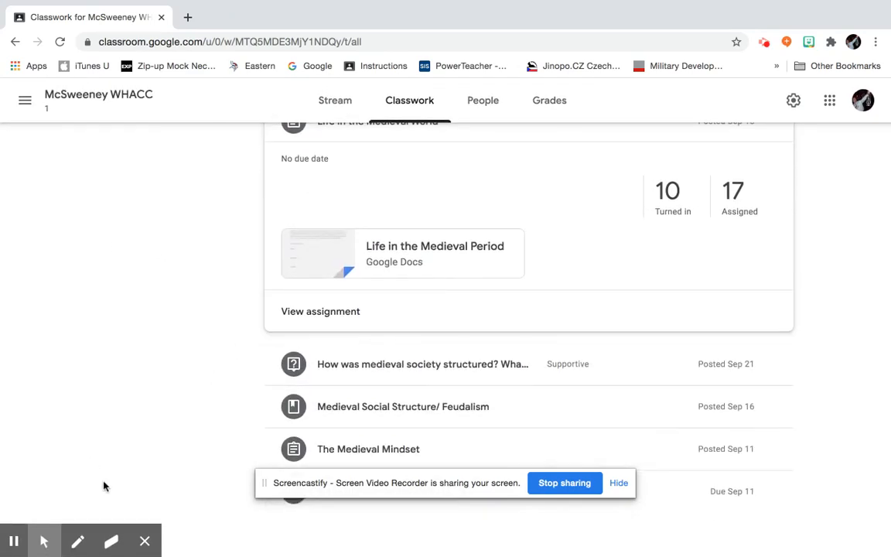
mouse_move(13, 541)
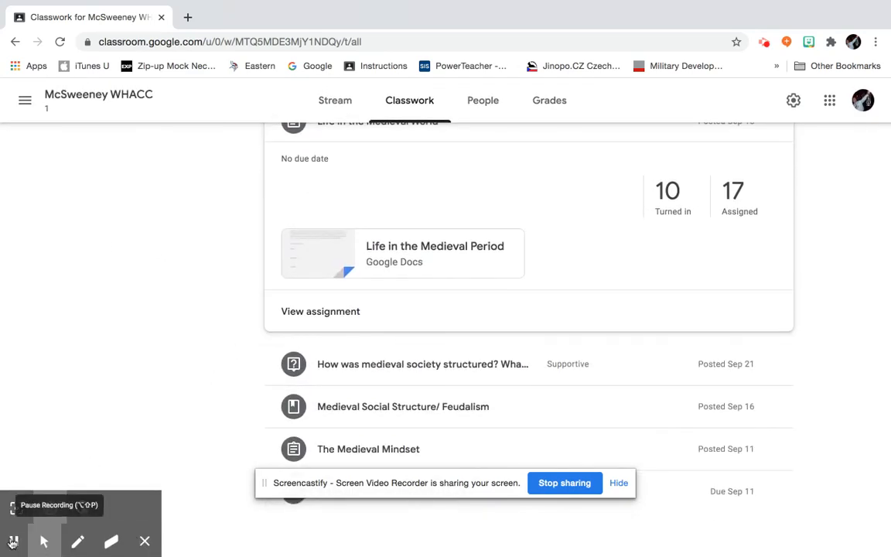